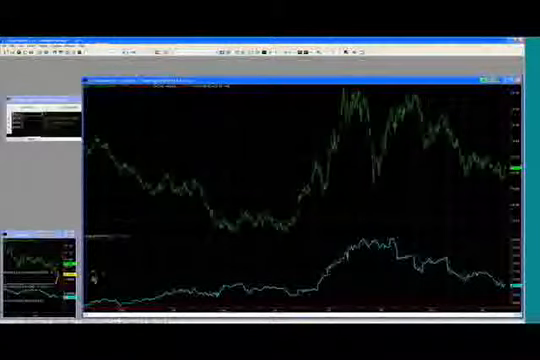
mouse_move(176, 148)
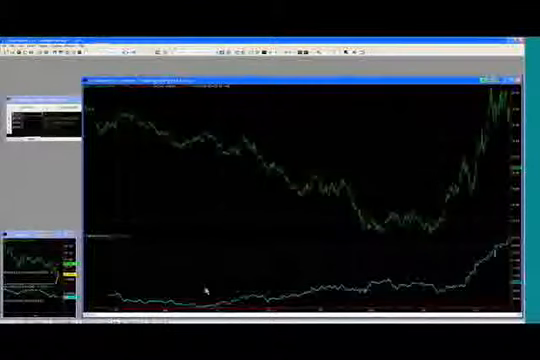
- Bring up the chart's context menu to switch to another major currency pair
right_click(202, 290)
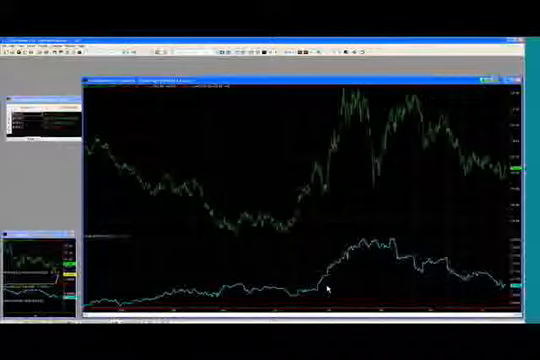
mouse_move(392, 278)
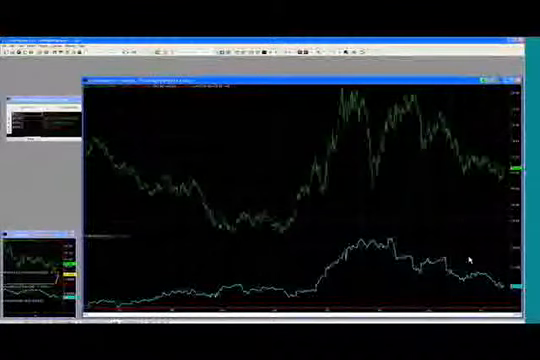
mouse_move(270, 236)
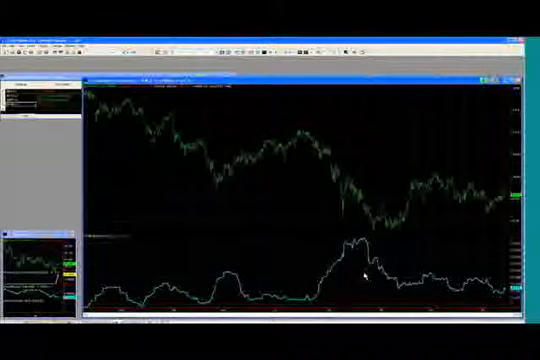
mouse_move(148, 188)
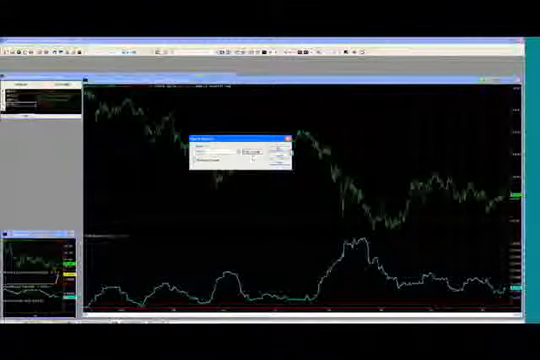
- Activate the symbol entry box to load the next currency pair
click(278, 132)
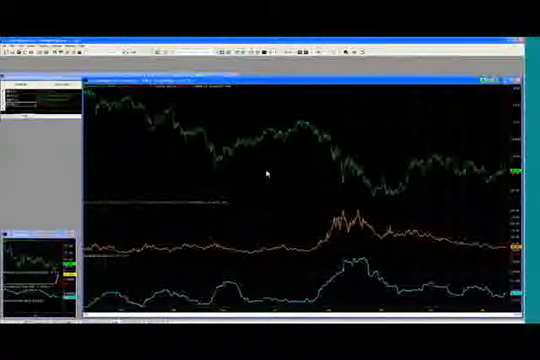
mouse_move(356, 264)
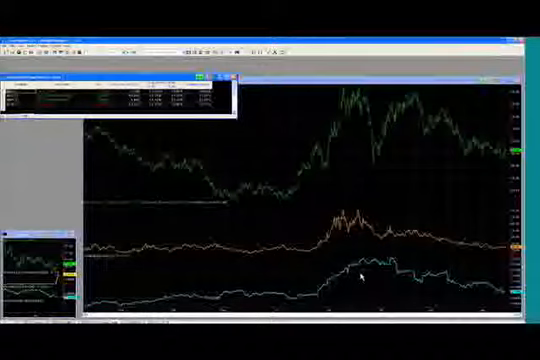
mouse_move(344, 224)
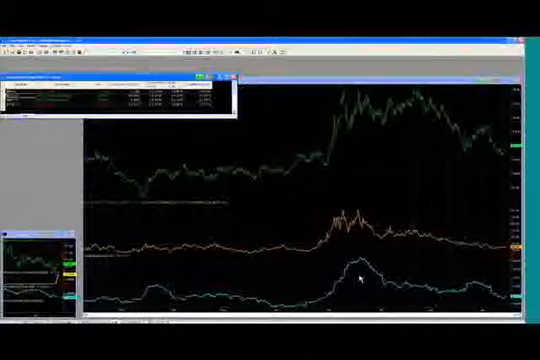
mouse_move(344, 262)
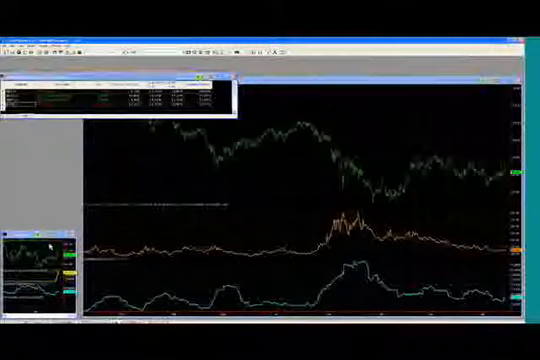
mouse_move(116, 172)
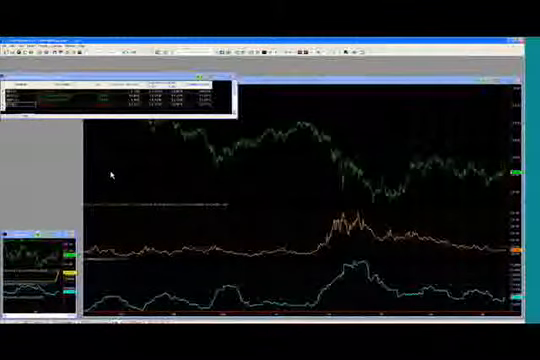